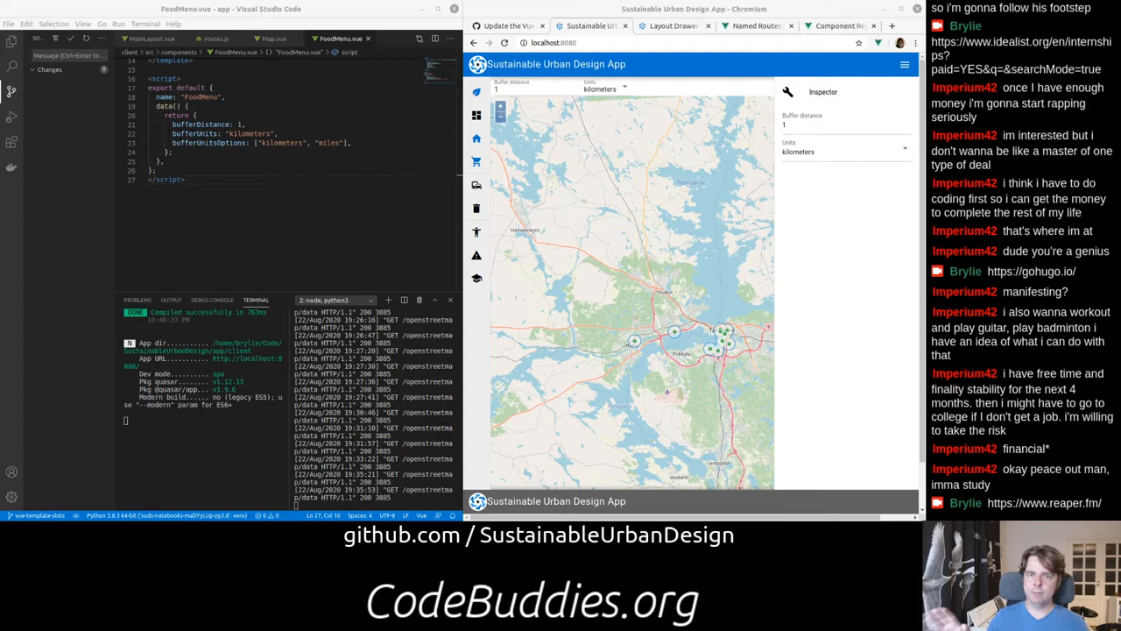
mouse_move(644, 10)
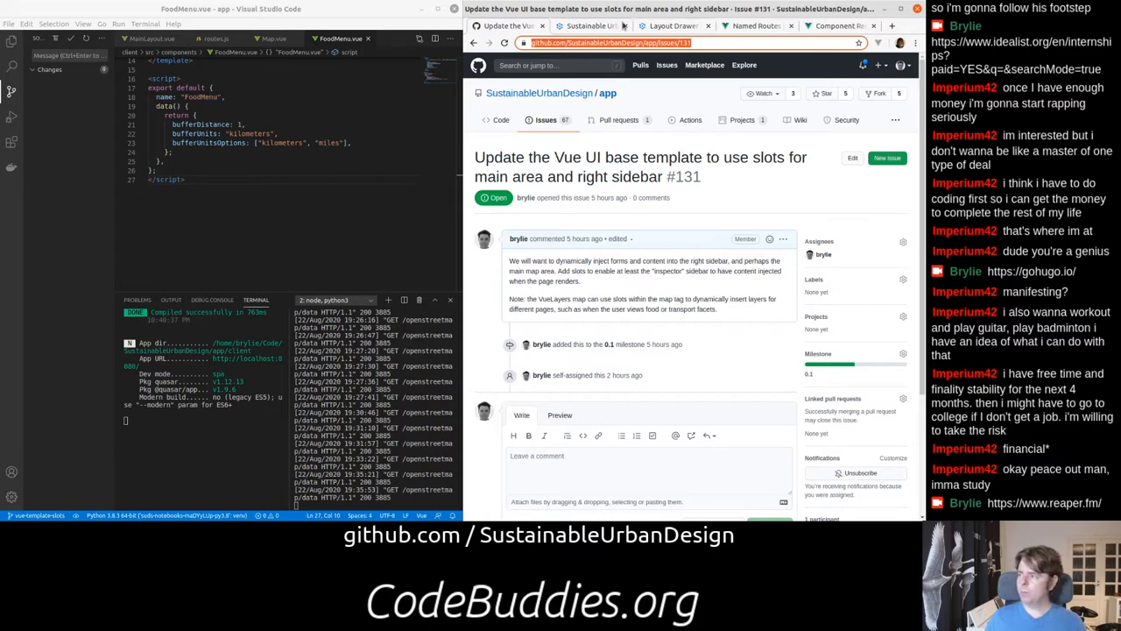
- Leave GitHub issue #131 and return to the Sustainable Urban Design App tab
click(592, 26)
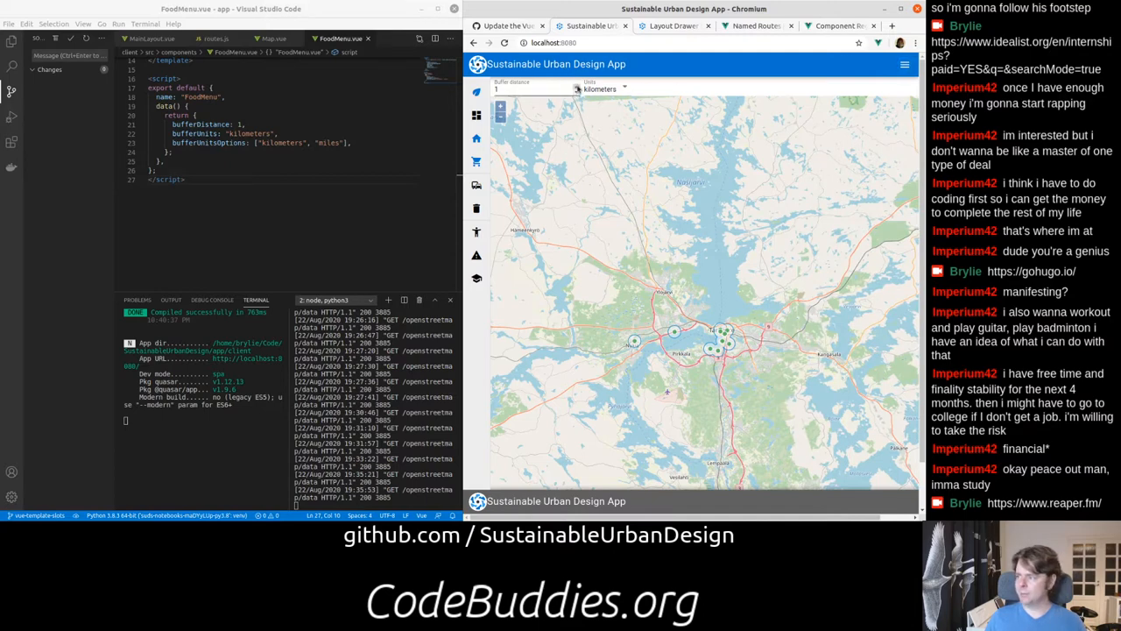
- Set the buffer distance to 6 in miles, then briefly show and hide the Inspector
drag(521, 89, 574, 88)
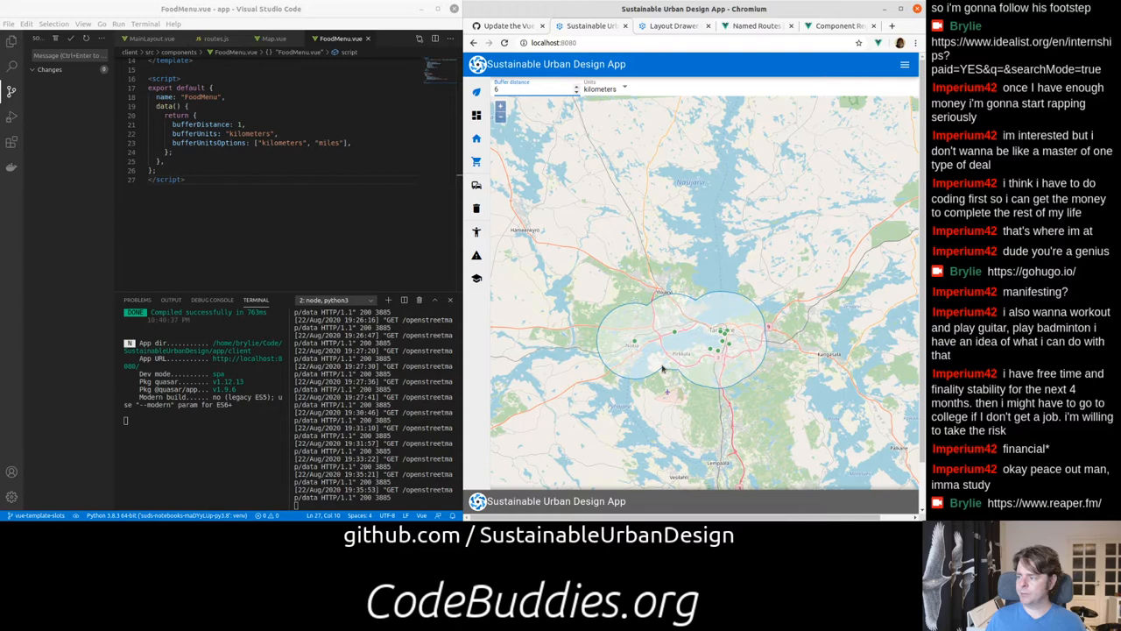
click(604, 88)
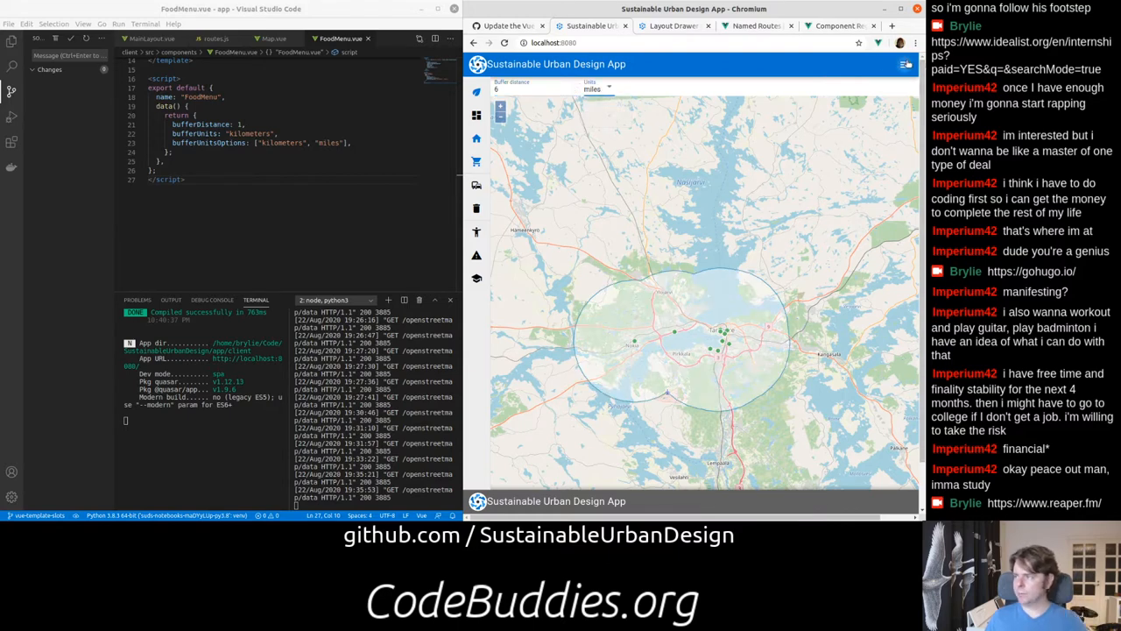
click(906, 64)
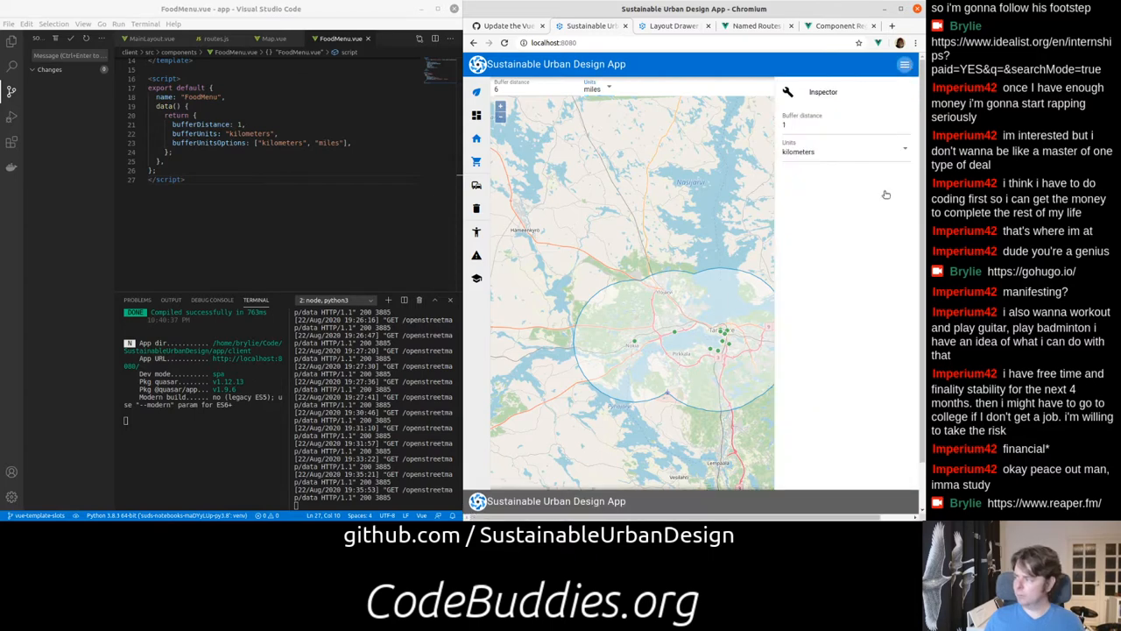
click(841, 124)
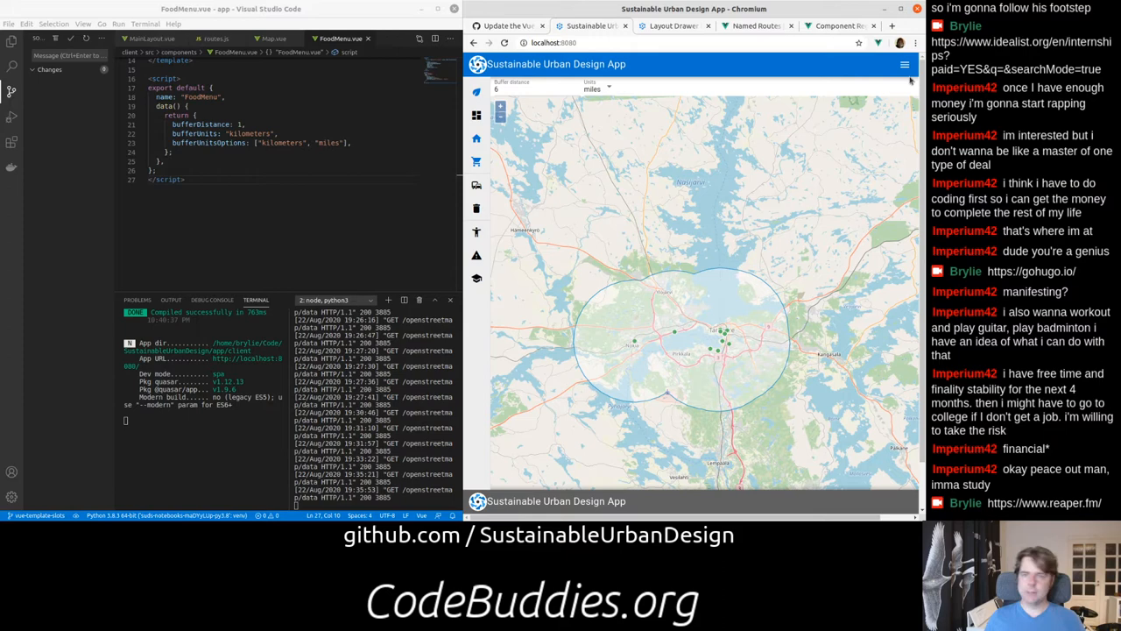
mouse_move(690, 130)
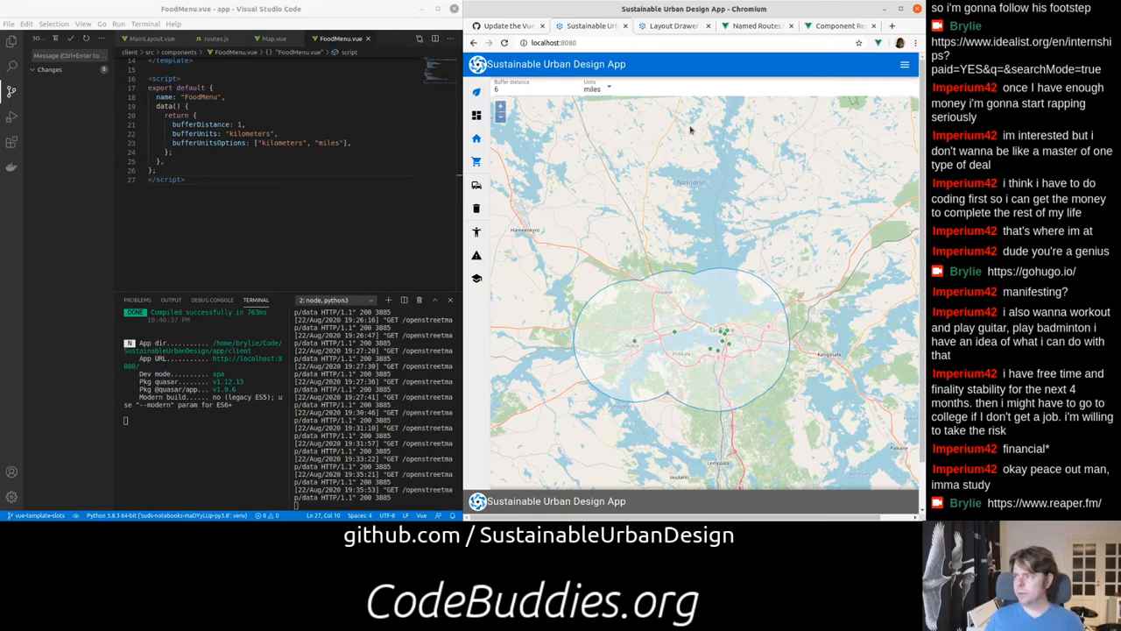
- Switch the buffer units back to kilometers and show the Inspector sidebar
click(600, 88)
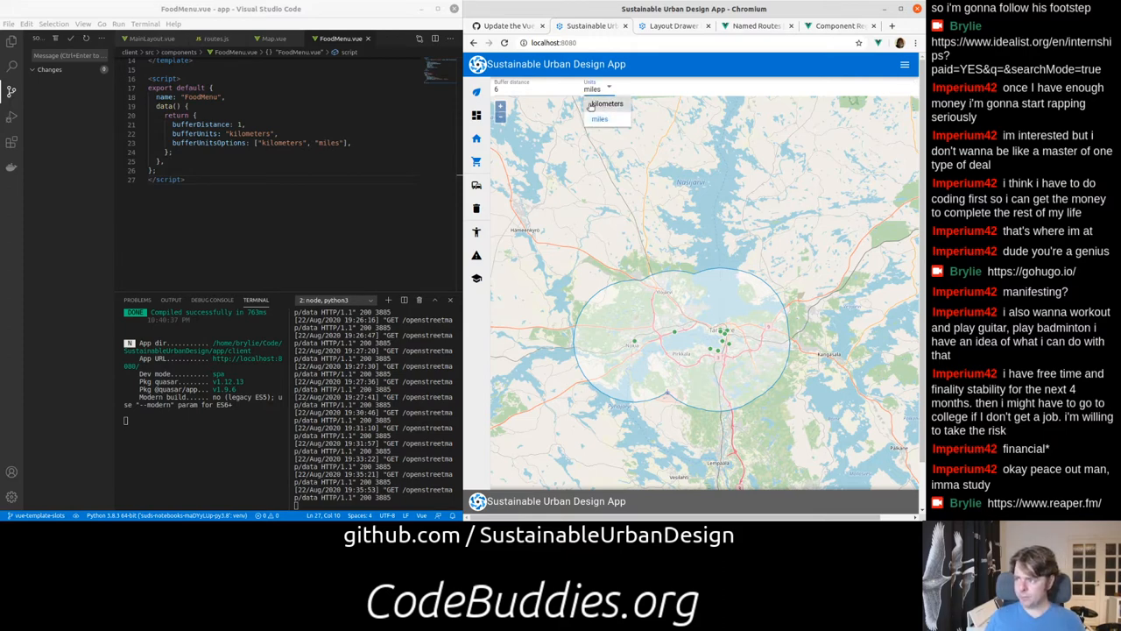
click(607, 104)
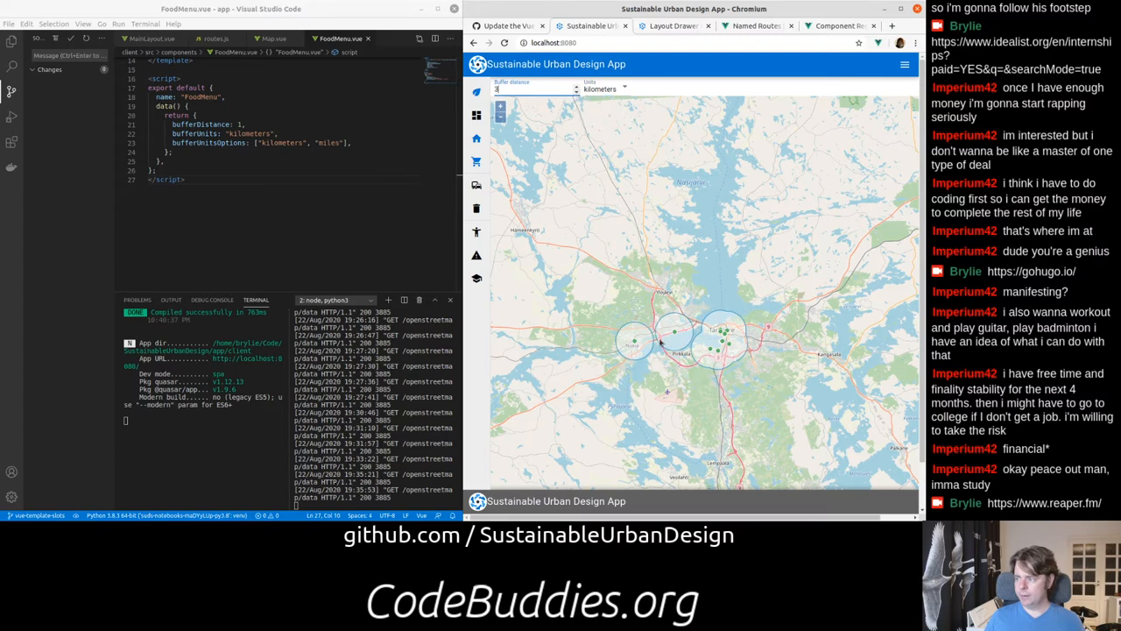
mouse_move(910, 85)
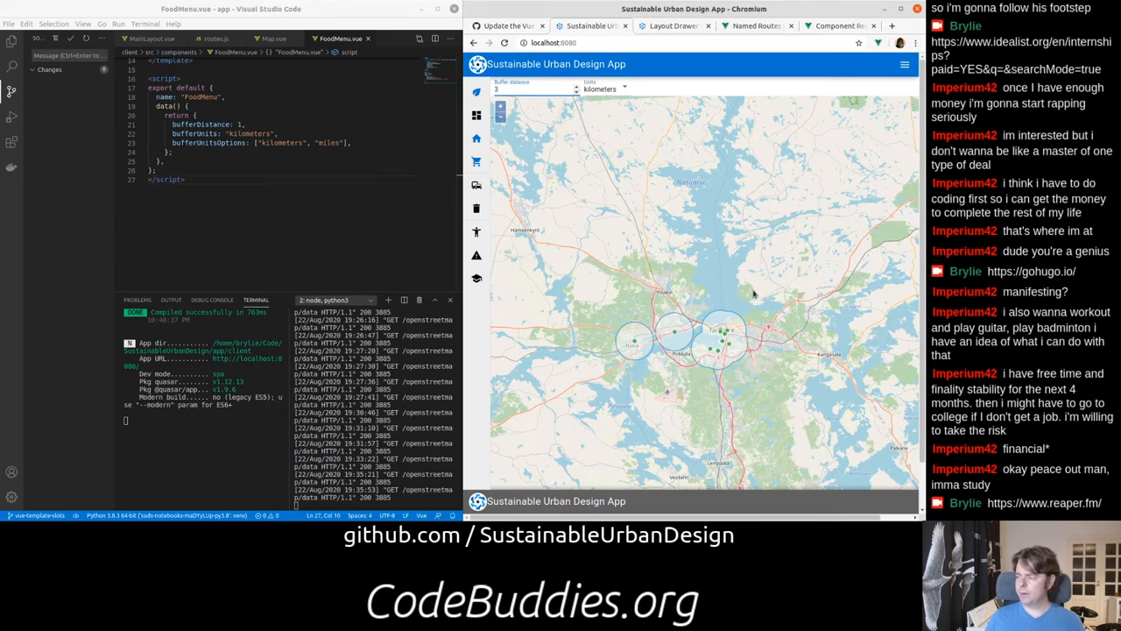
click(904, 64)
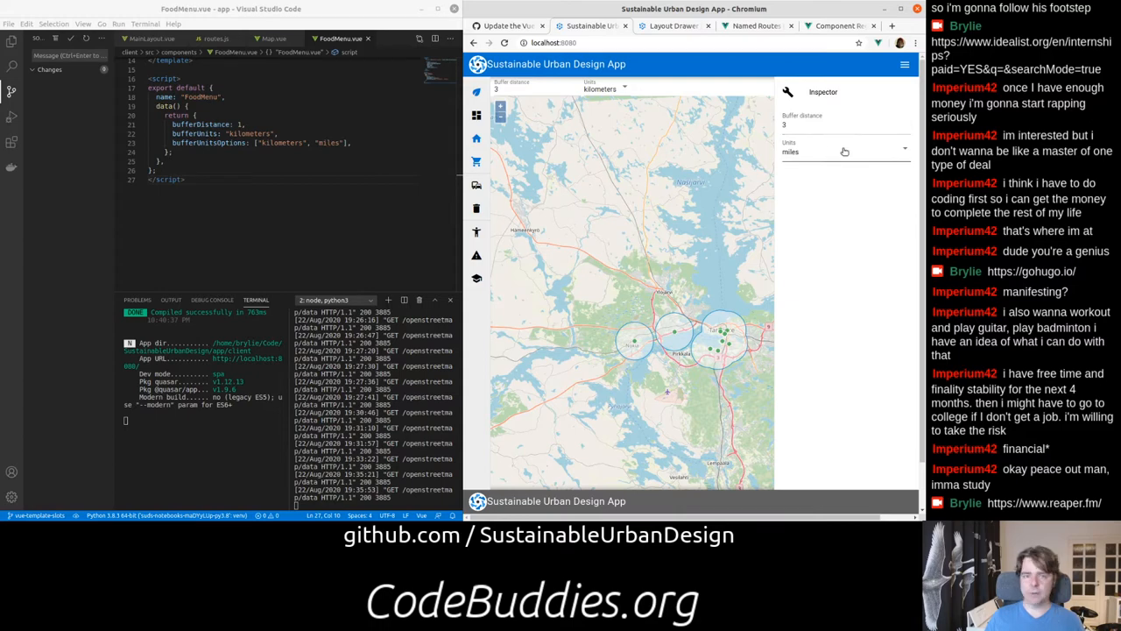
mouse_move(836, 161)
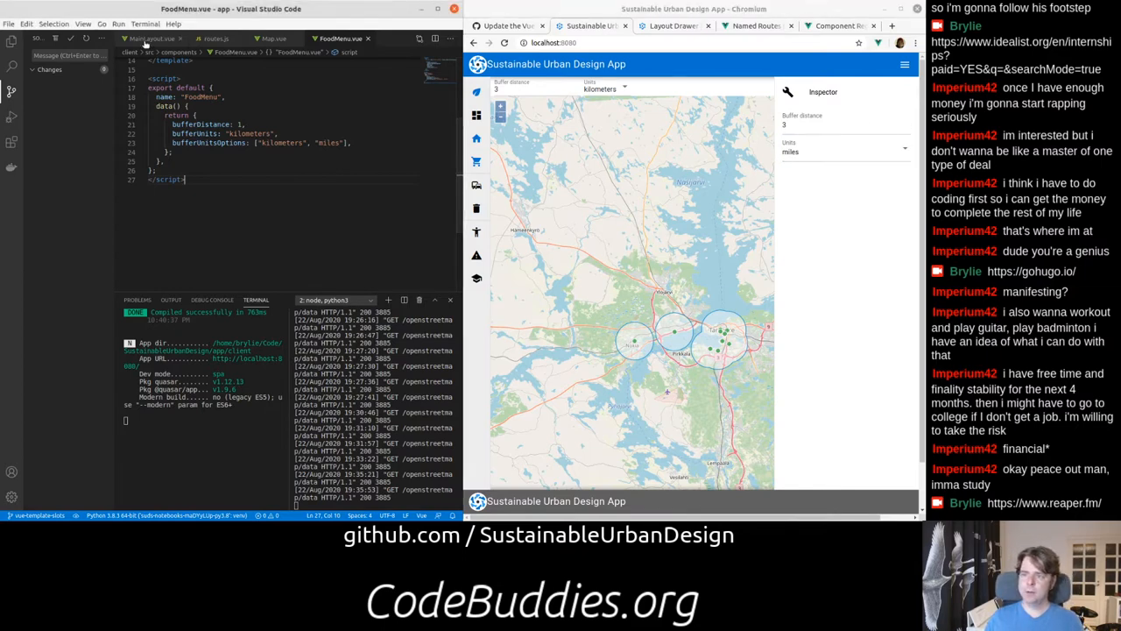
- Highlight the 'inspector' and 'default' router-view names in MainLayout.vue, then bring up Map.vue
click(145, 39)
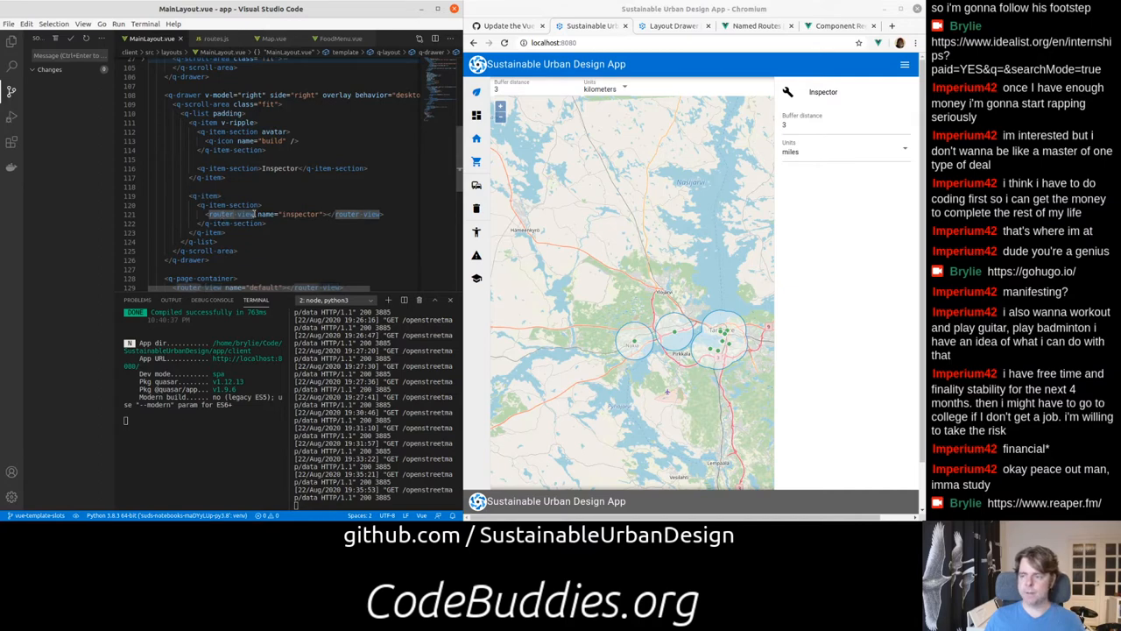
double_click(229, 214)
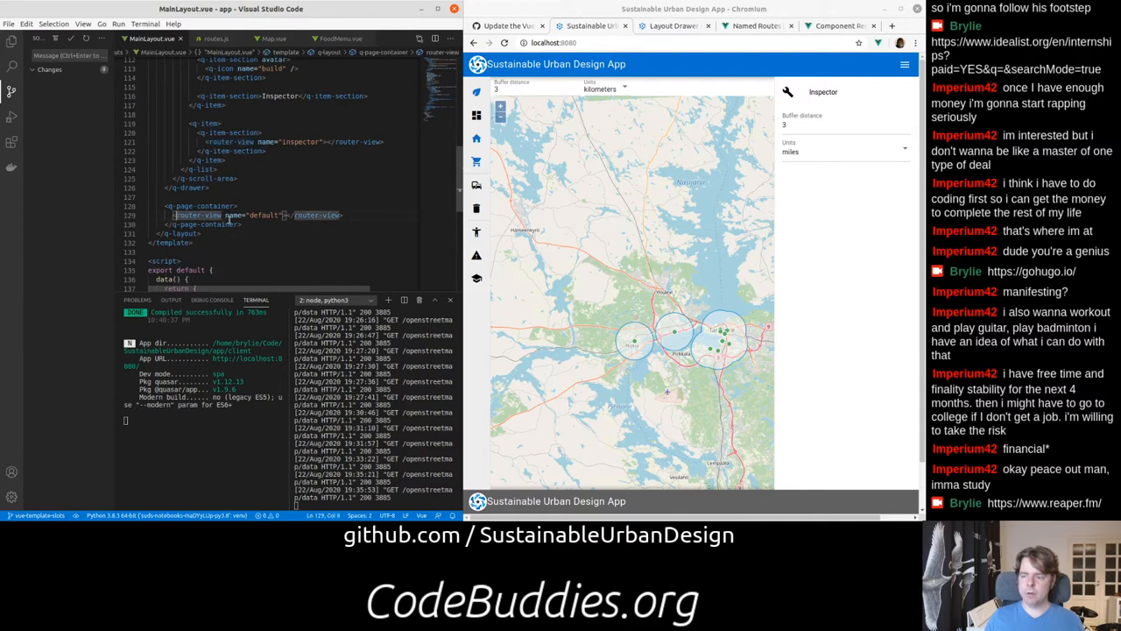
double_click(258, 215)
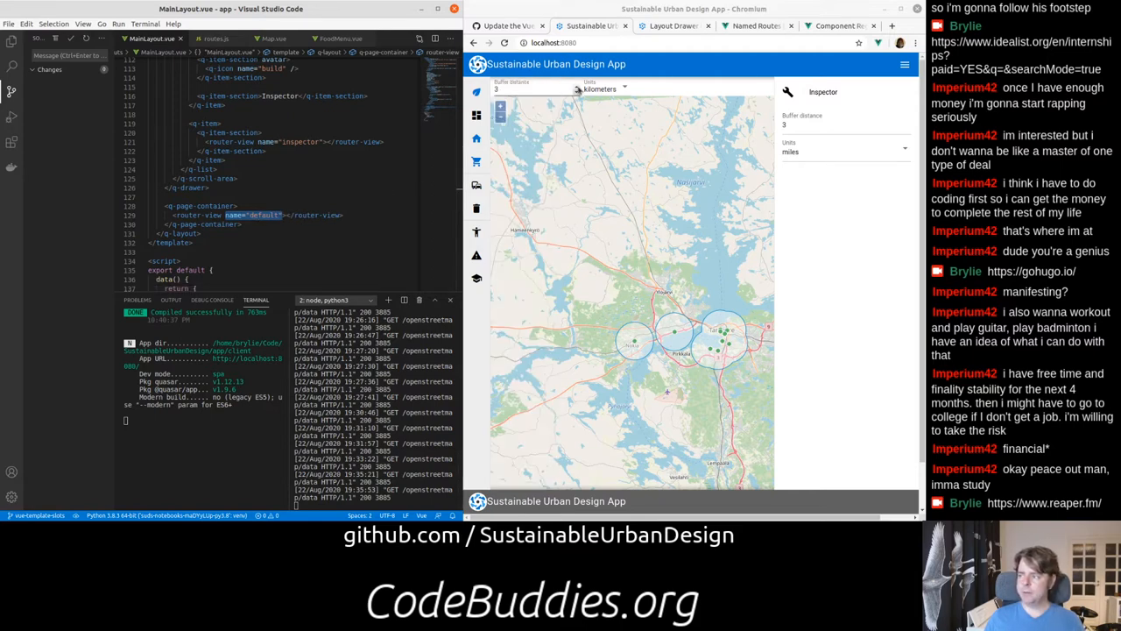
click(274, 39)
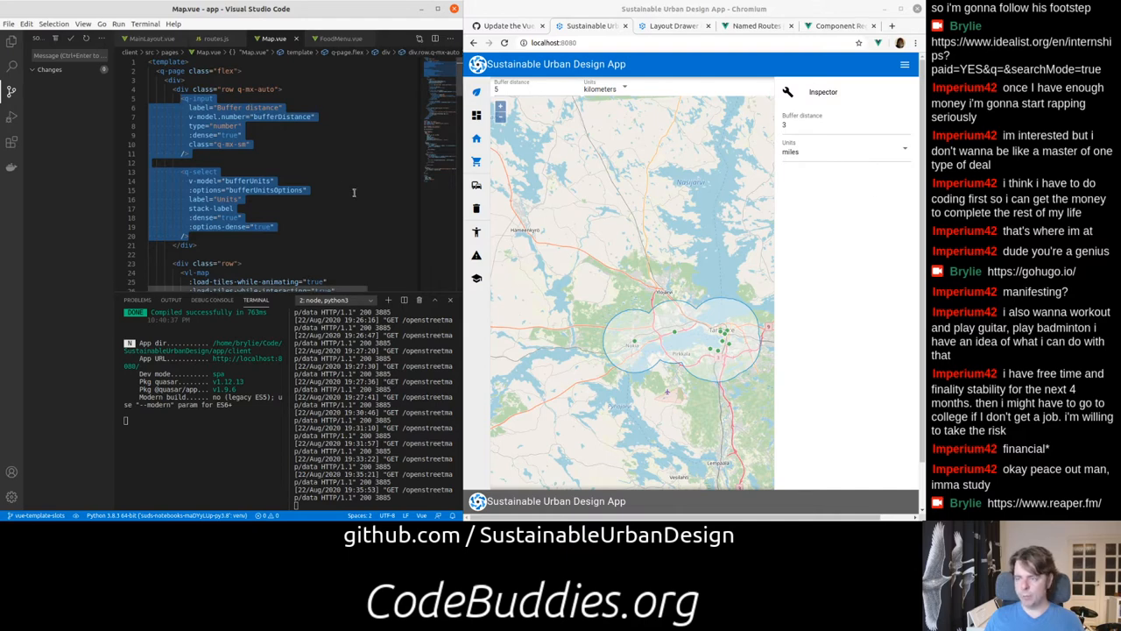
- Scroll Map.vue, revisit MainLayout.vue's inspector router view, and bring up routes.js
scroll(down, 3)
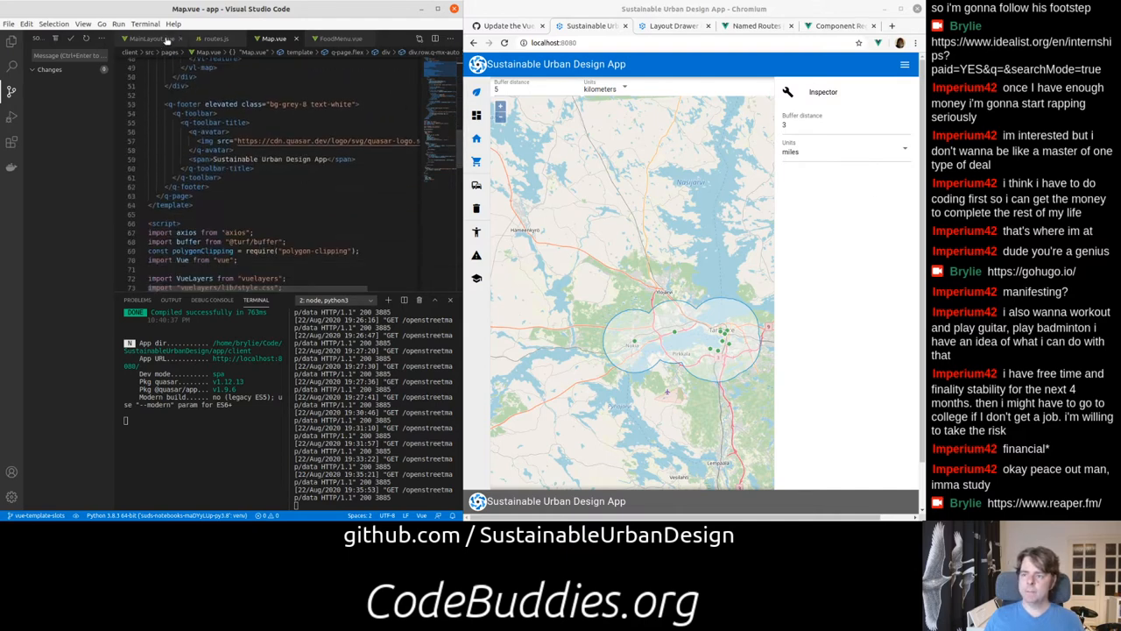
click(144, 39)
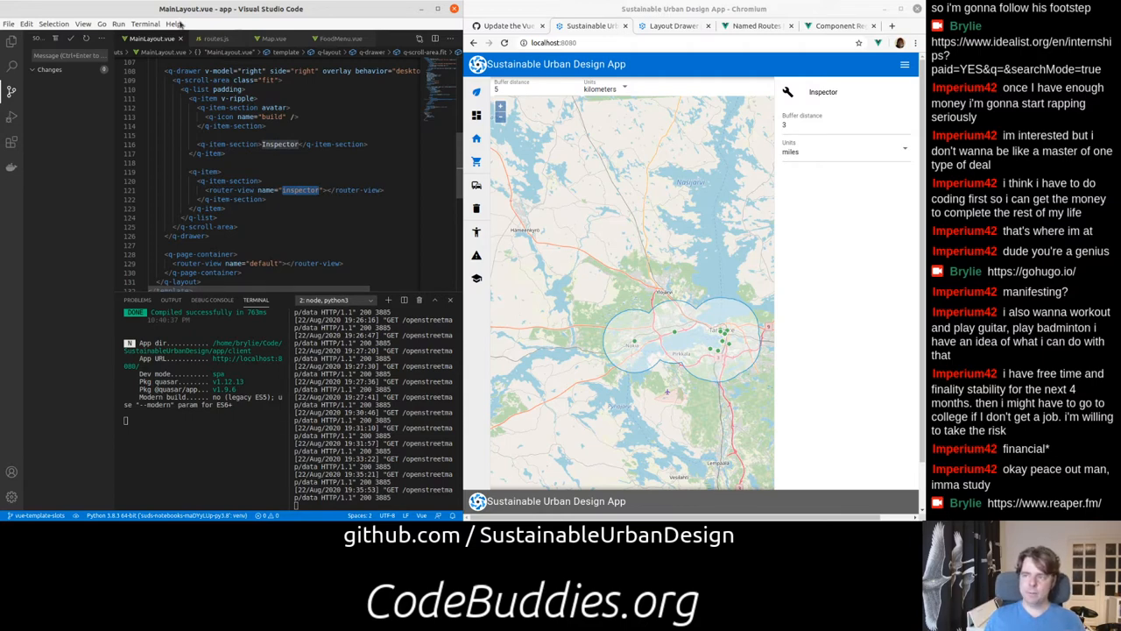
click(215, 38)
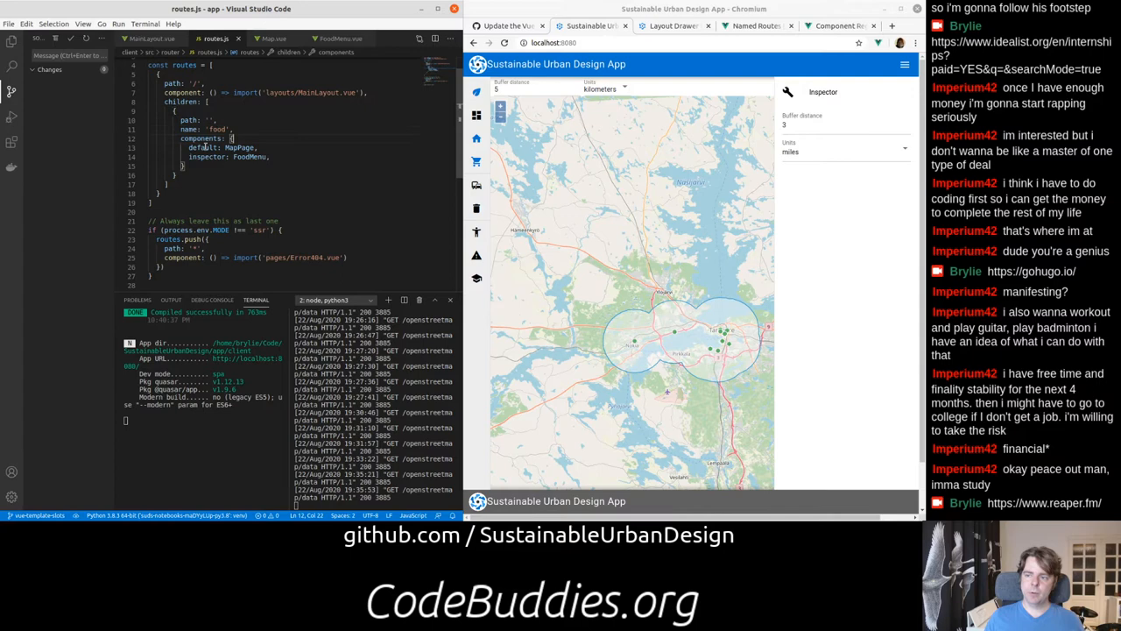
- Check the food route's default MapPage and inspector FoodMenu components, then return to Map.vue
double_click(203, 148)
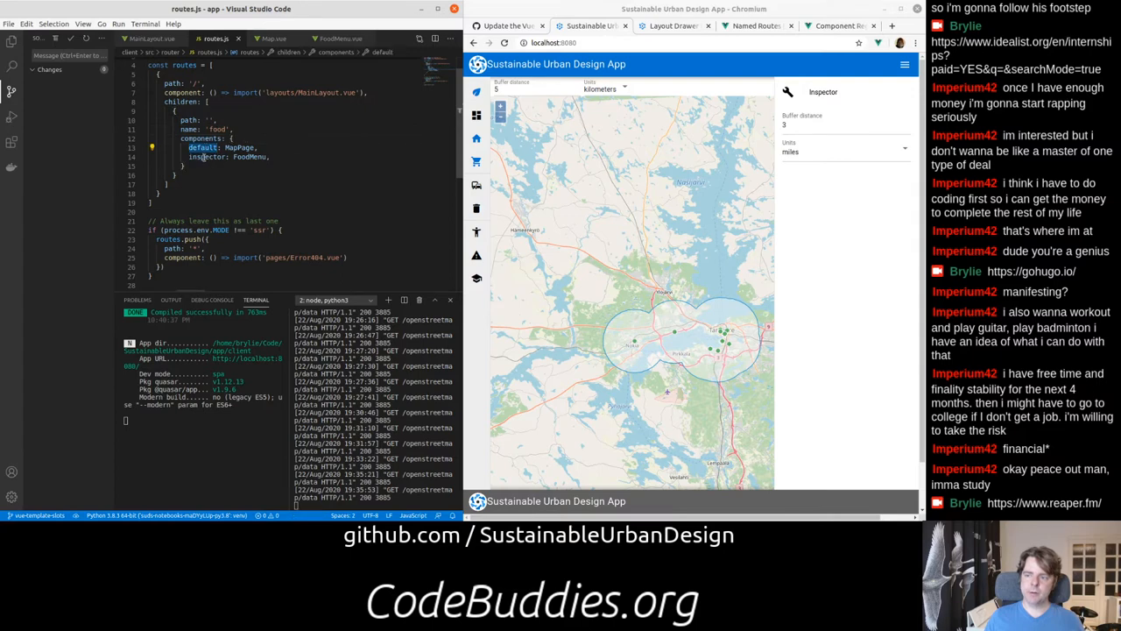
double_click(208, 156)
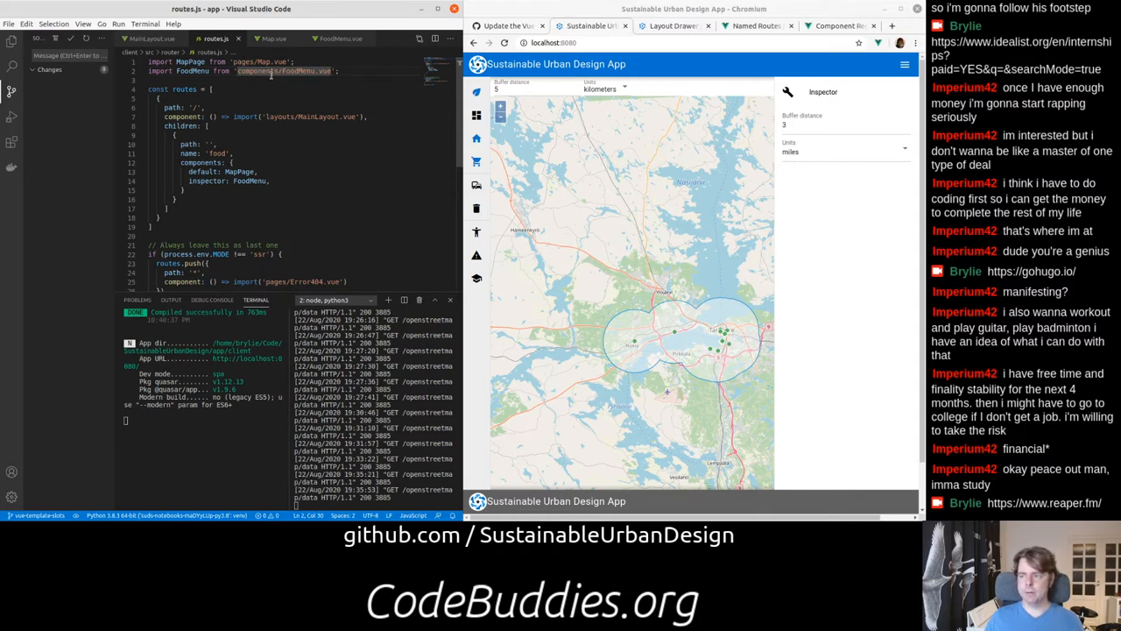
click(11, 41)
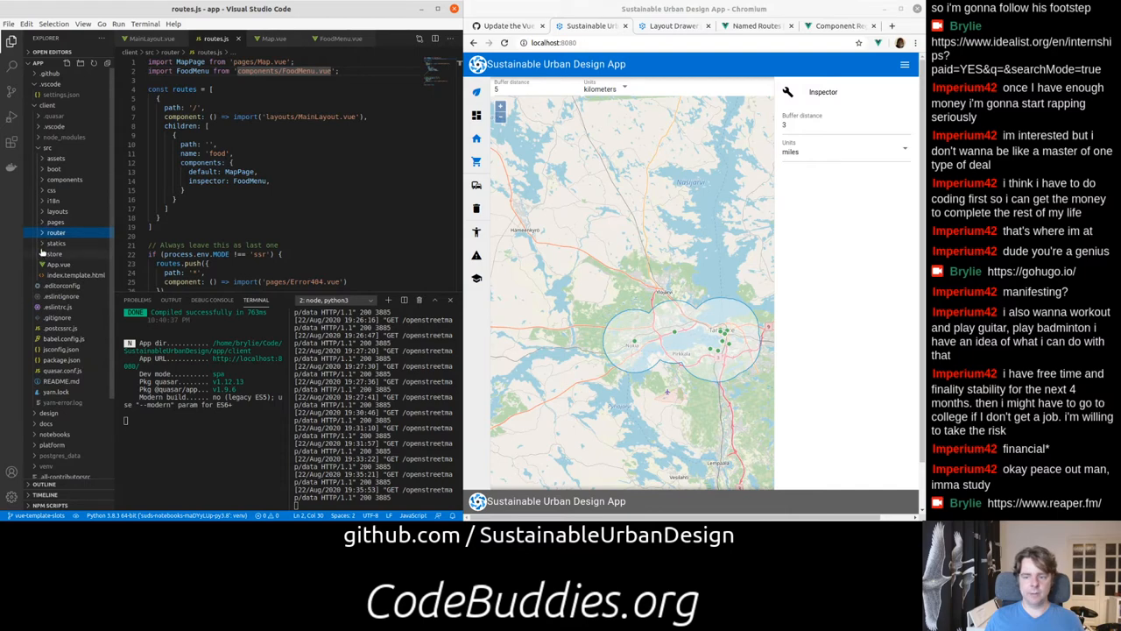
mouse_move(57, 243)
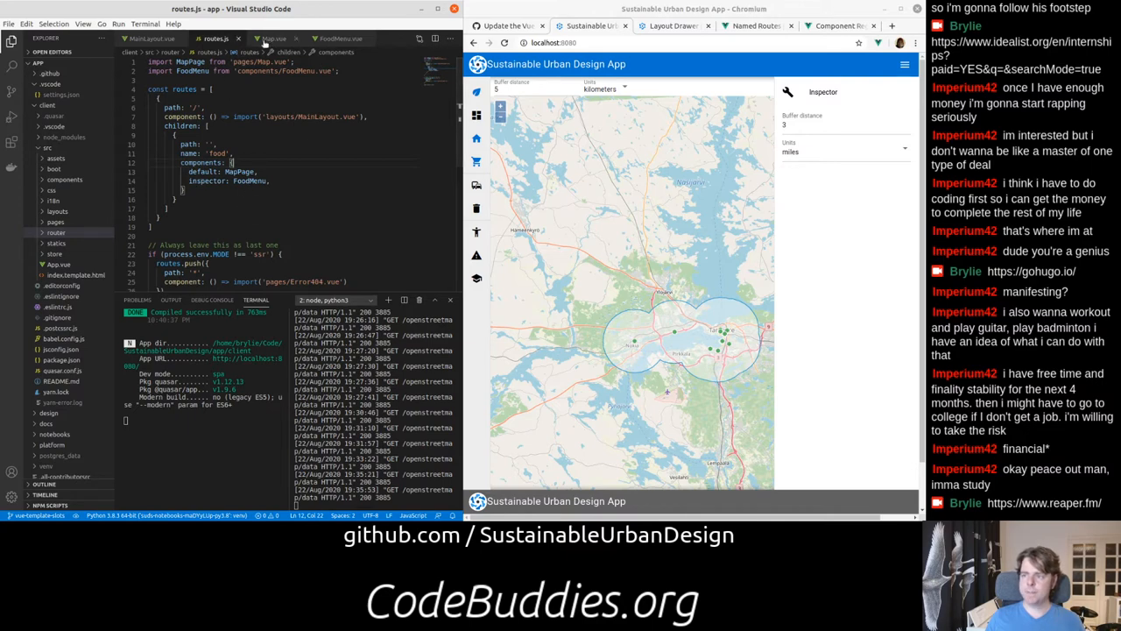
click(271, 38)
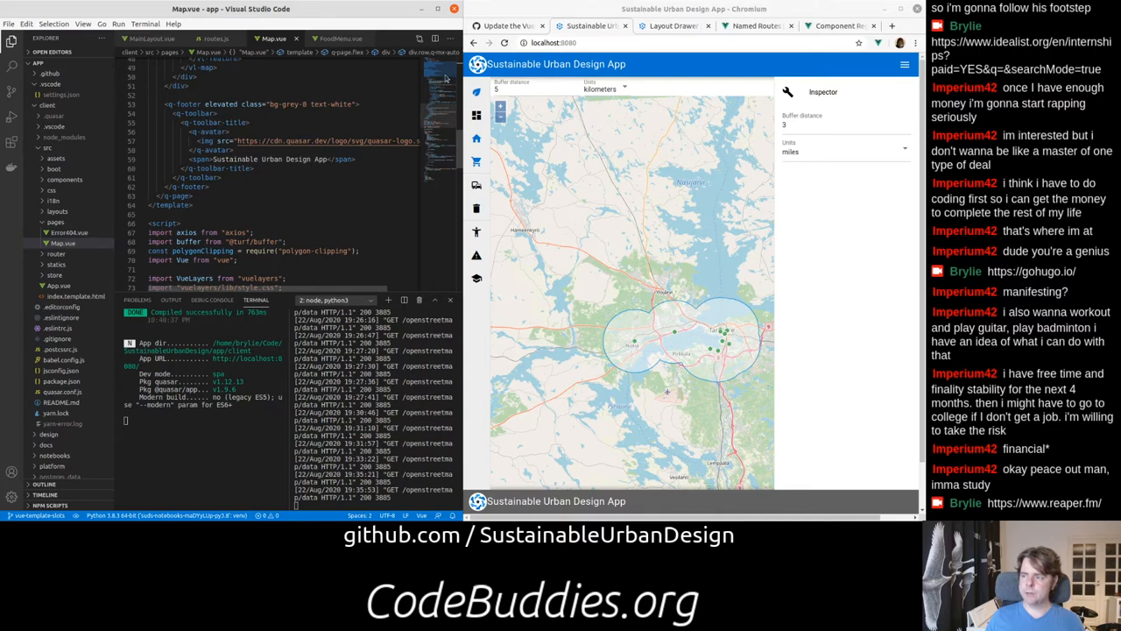
- Review FoodMenu.vue's bufferDistance and bufferUnits data and edit the Inspector distance field
click(337, 37)
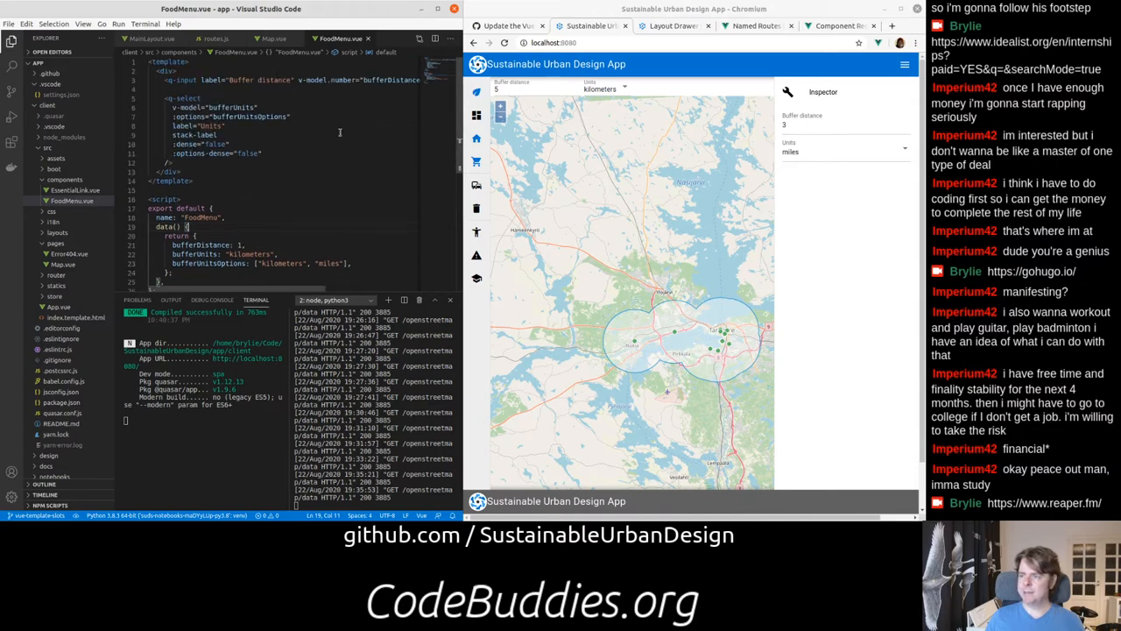
scroll(down, 3)
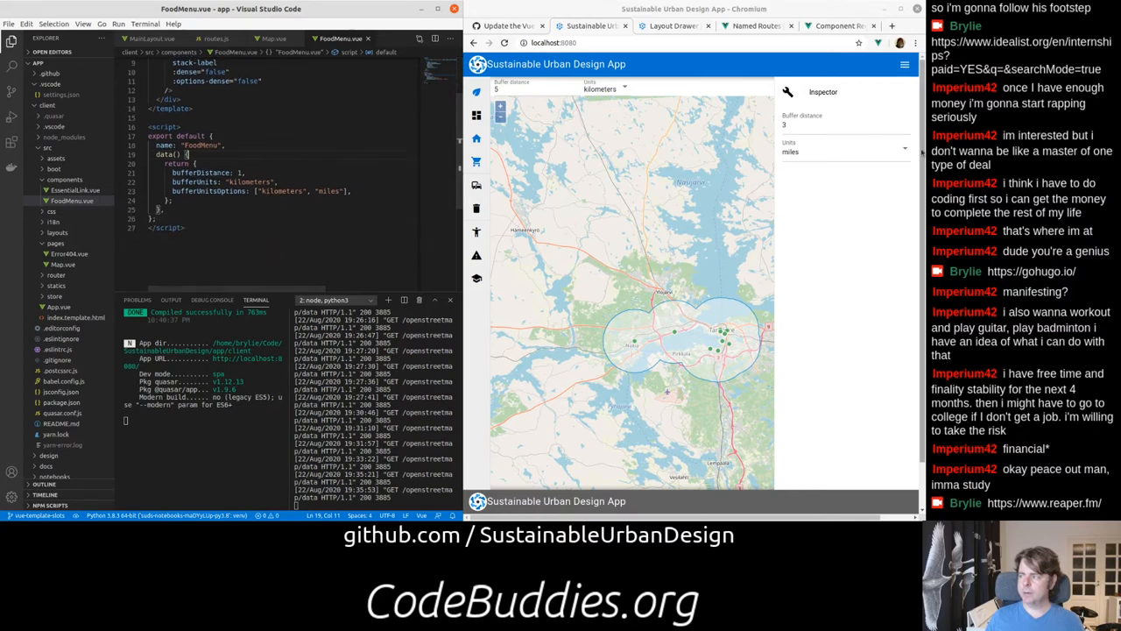
click(841, 124)
text(2)
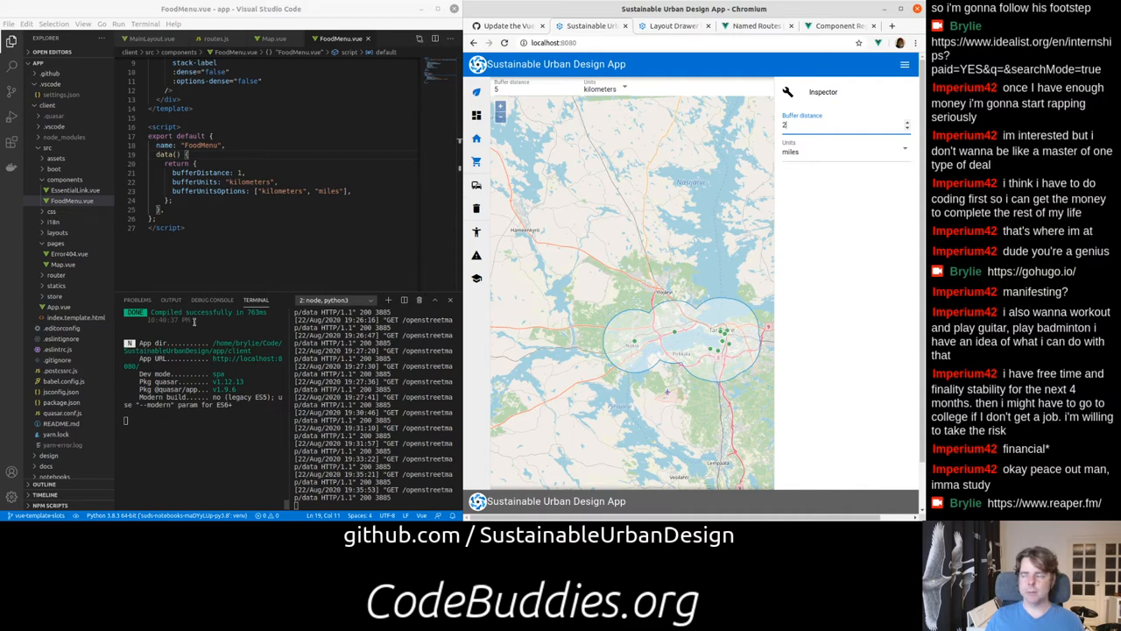
- Toggle the hamburger button to hide the Inspector, leaving the 5-kilometre buffered map
click(905, 64)
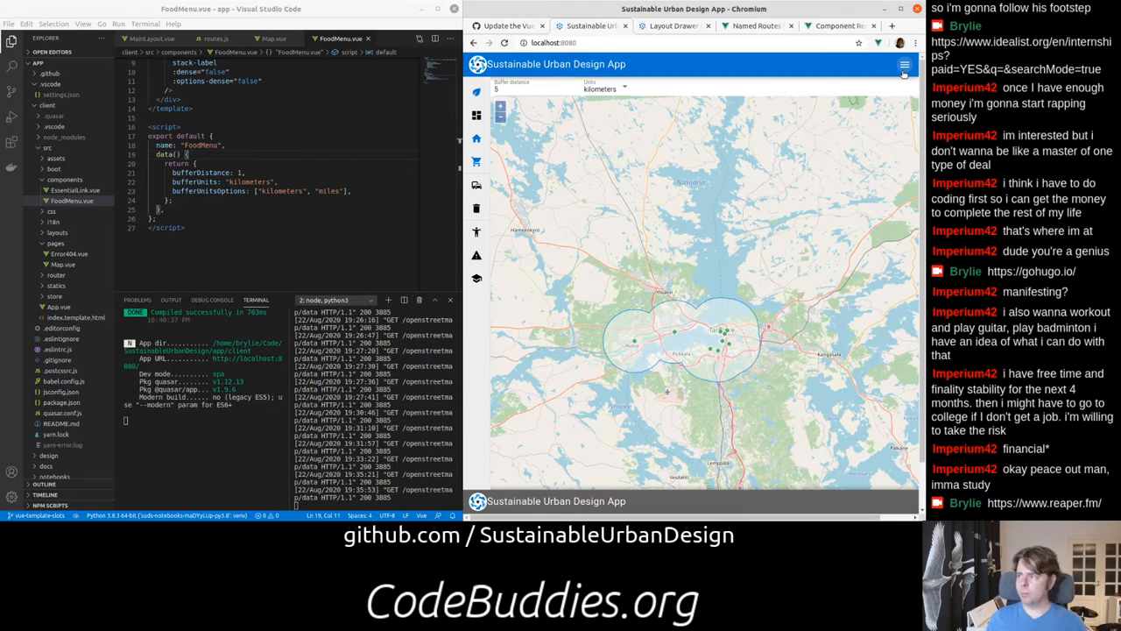
mouse_move(753, 214)
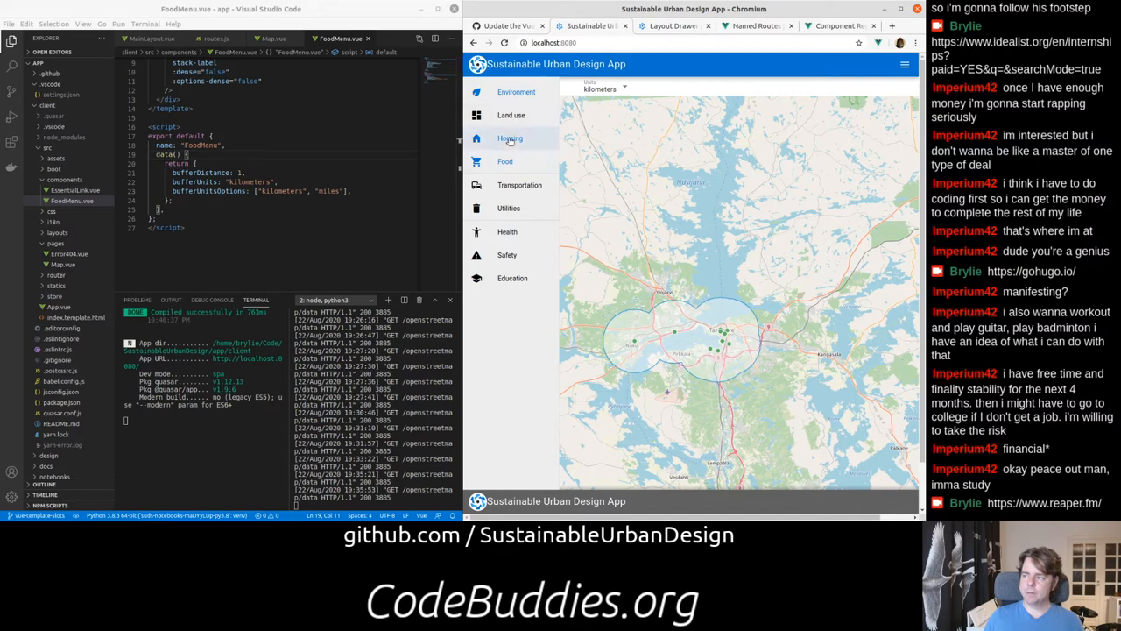
mouse_move(510, 144)
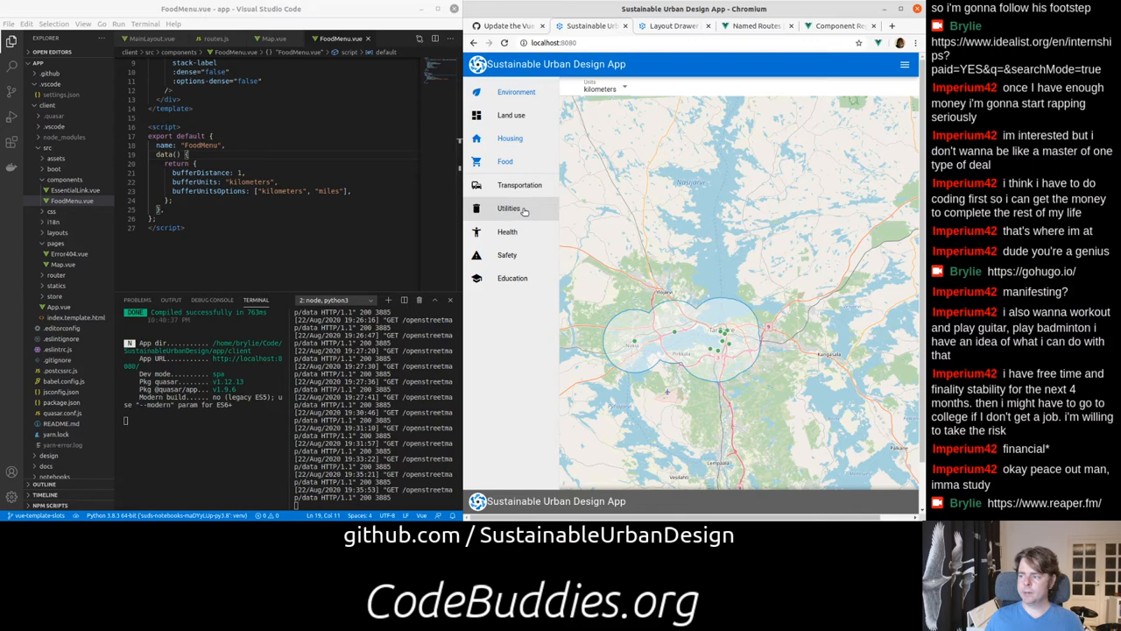
mouse_move(521, 231)
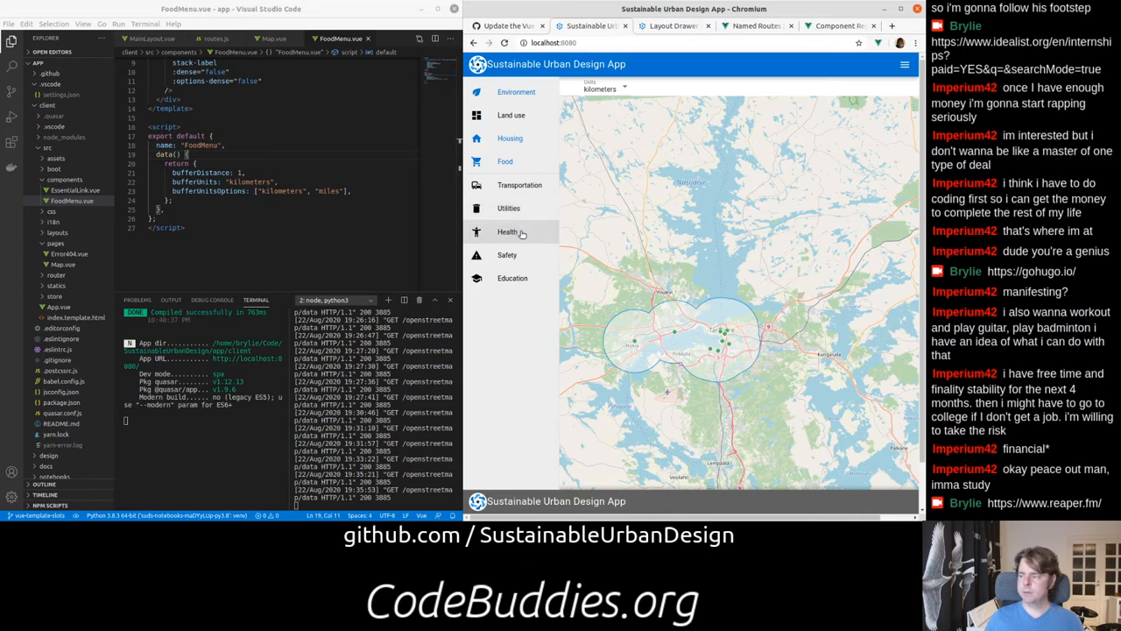
mouse_move(508, 254)
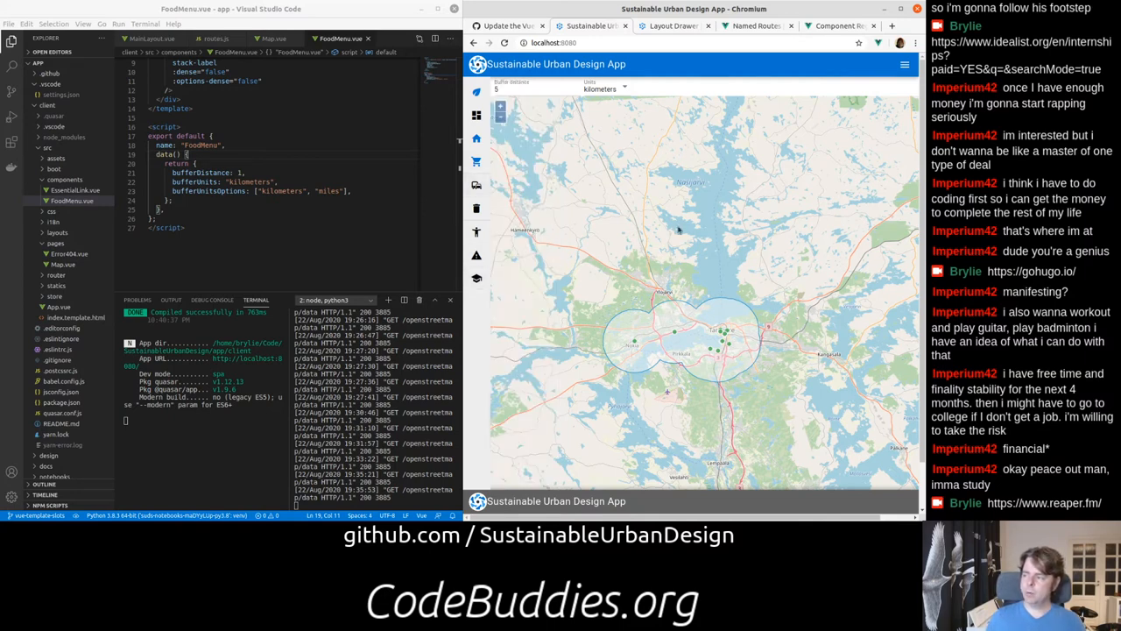
mouse_move(679, 231)
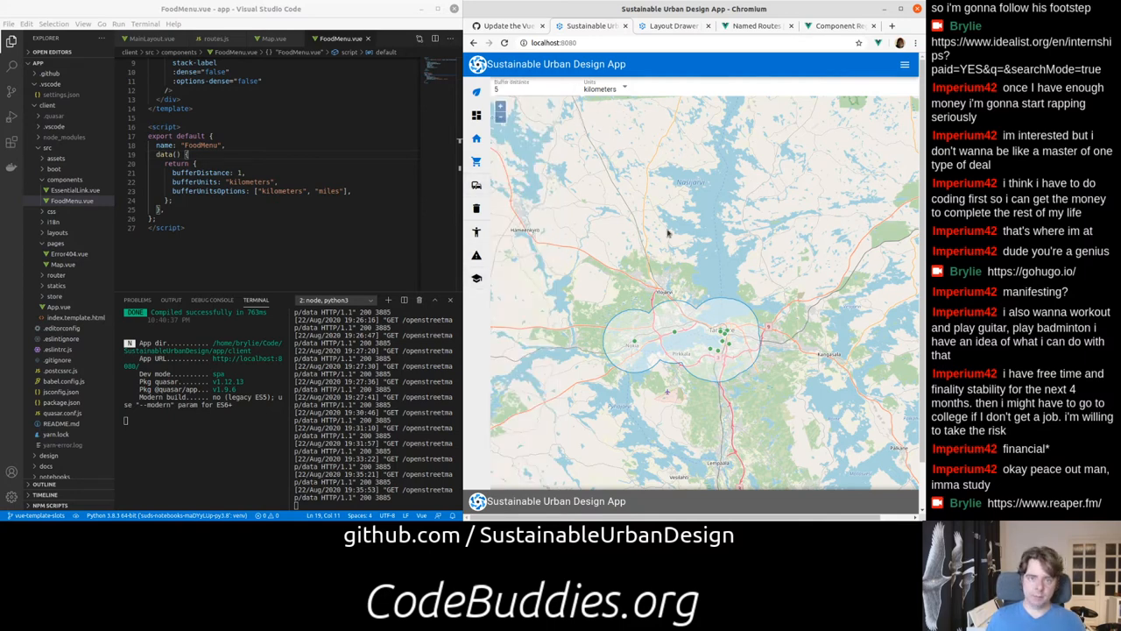
mouse_move(646, 245)
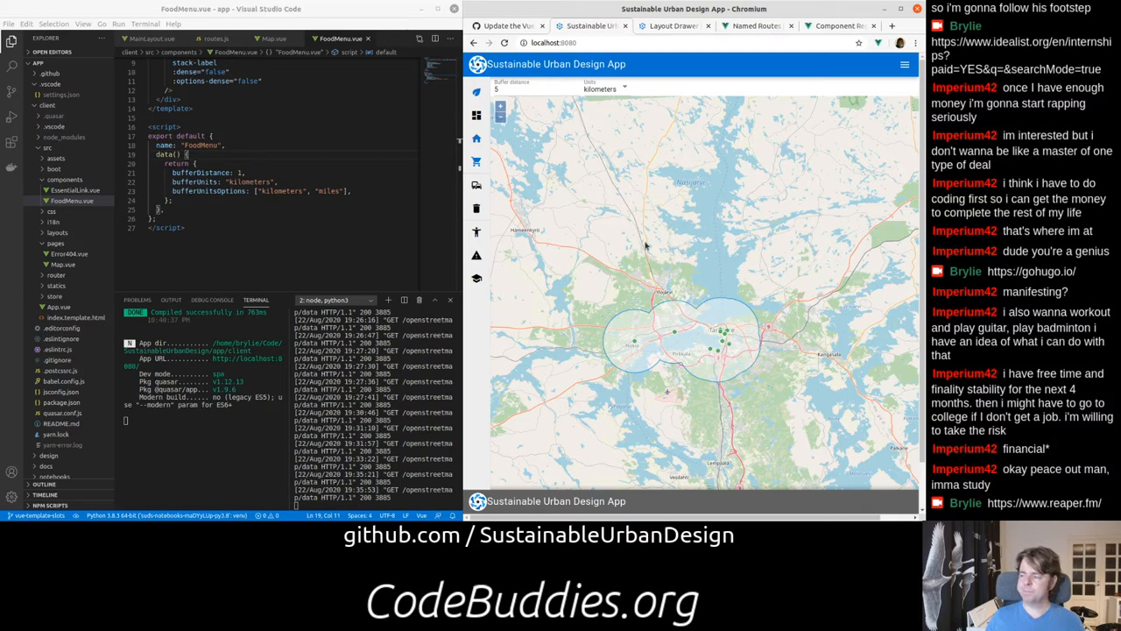
mouse_move(601, 220)
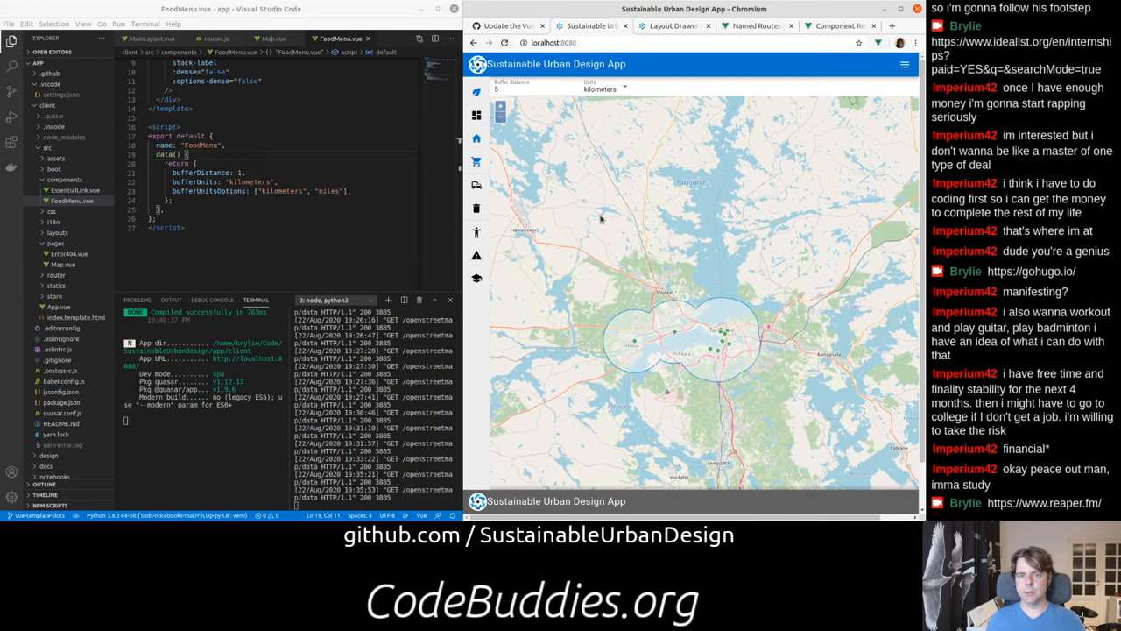
mouse_move(848, 144)
text(3)
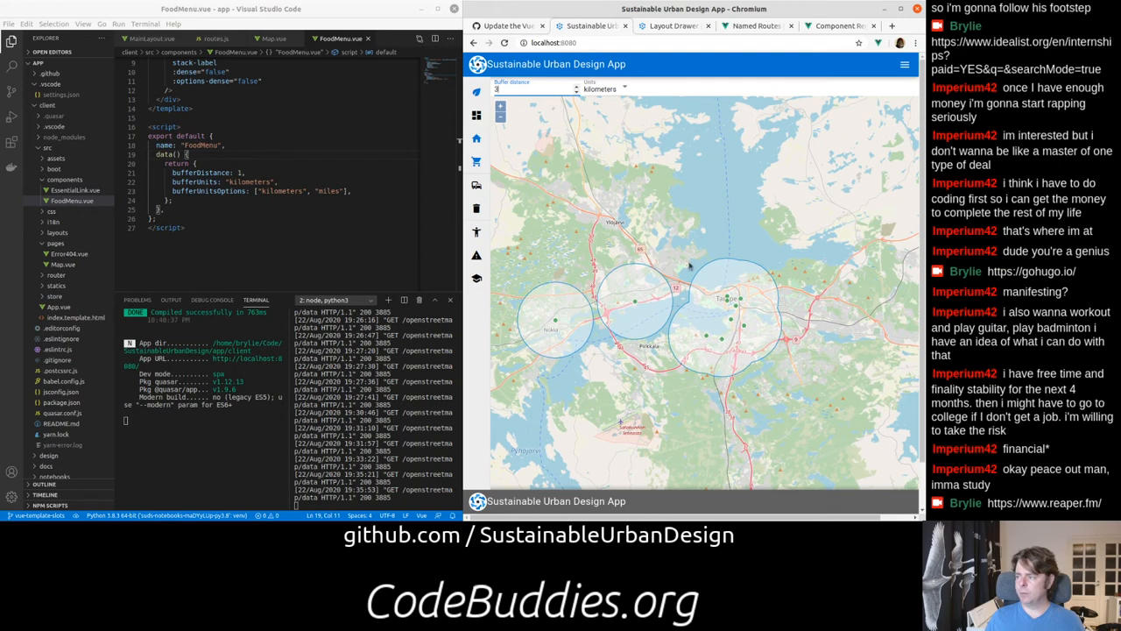
mouse_move(678, 312)
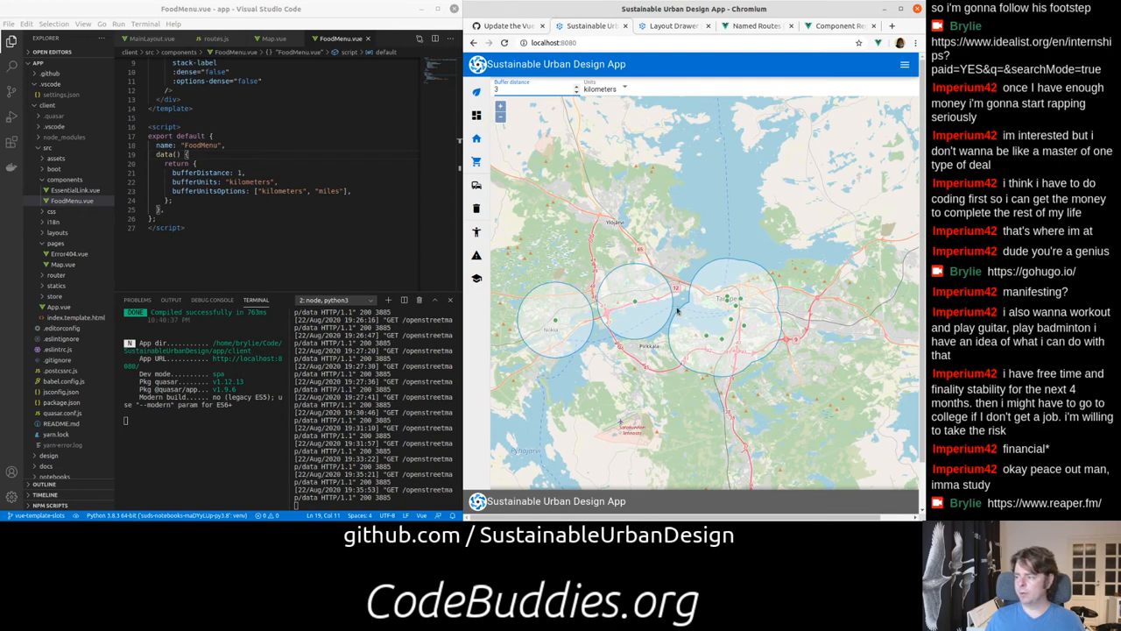
mouse_move(544, 253)
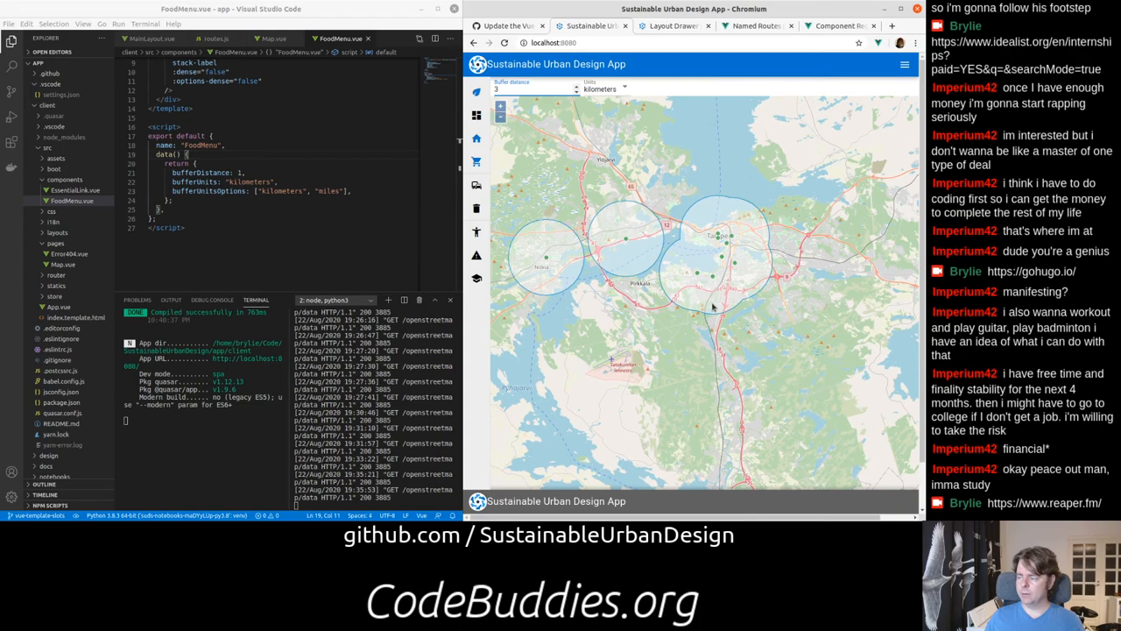
mouse_move(698, 292)
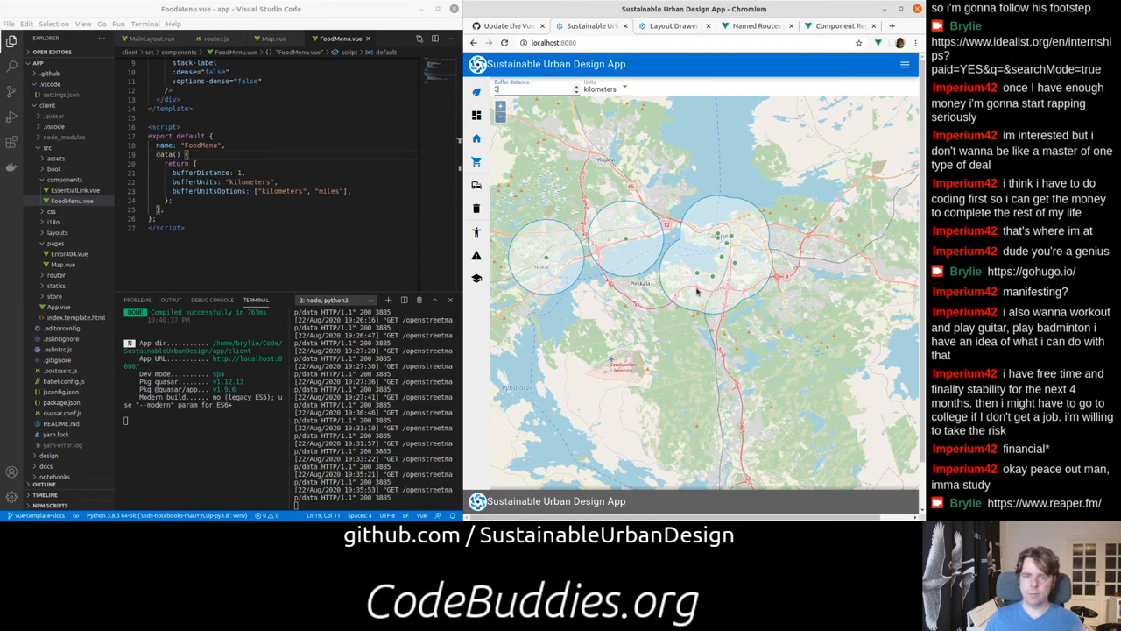
mouse_move(711, 274)
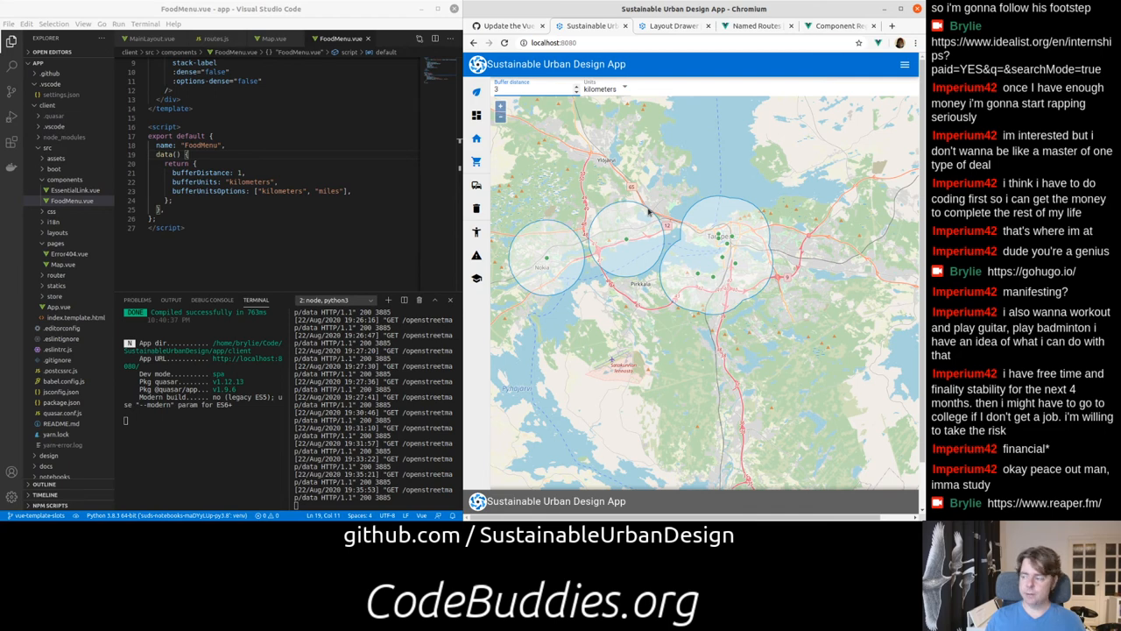
mouse_move(630, 197)
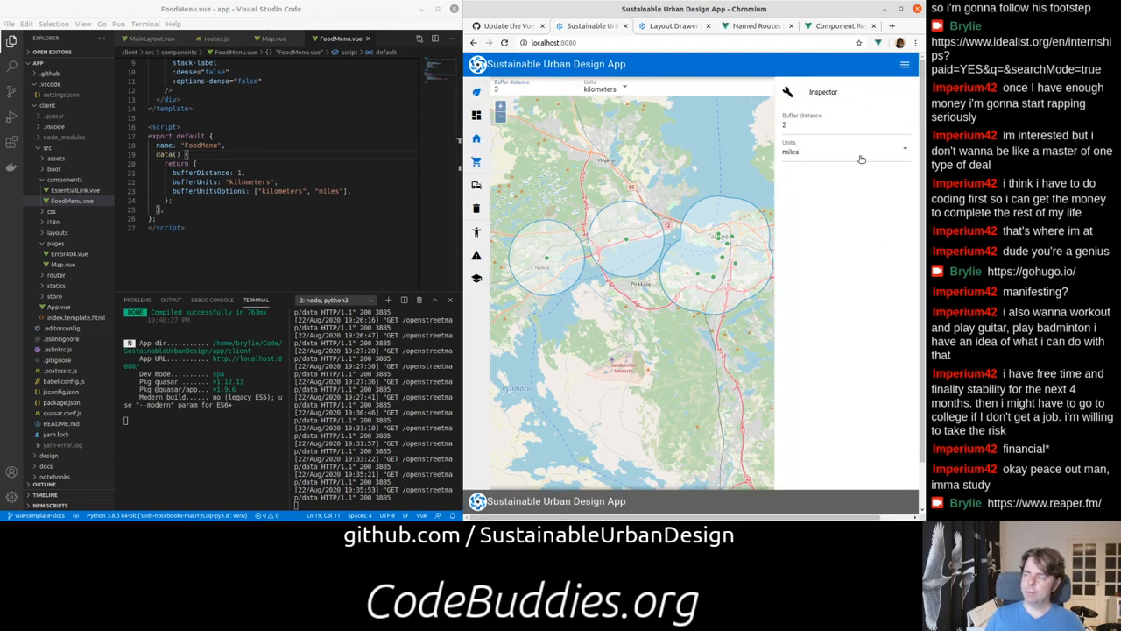
mouse_move(810, 199)
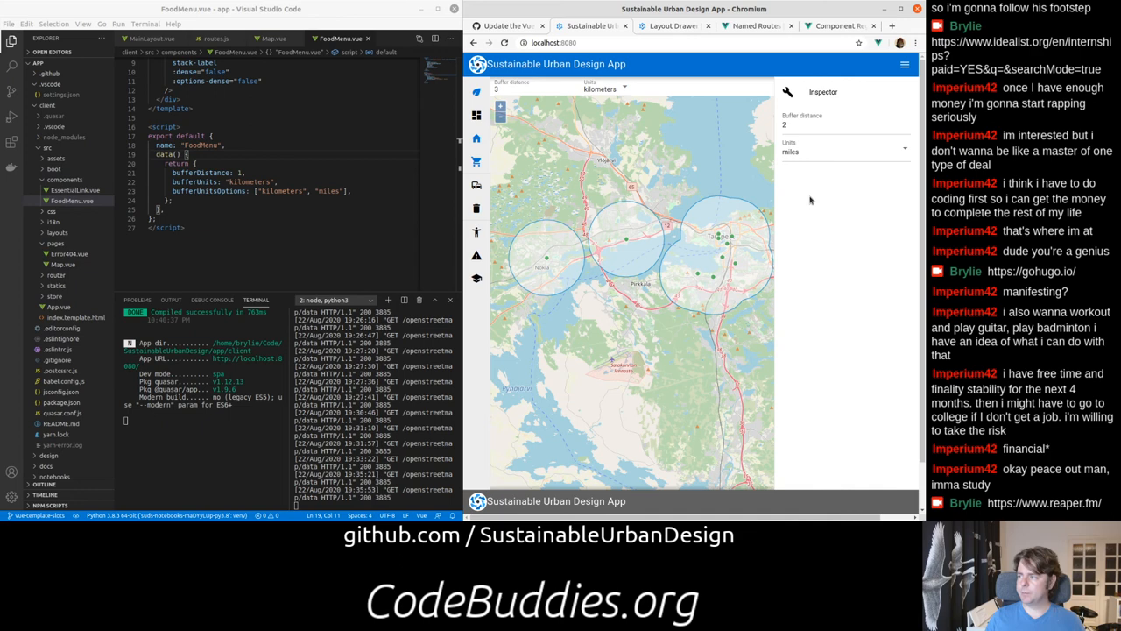